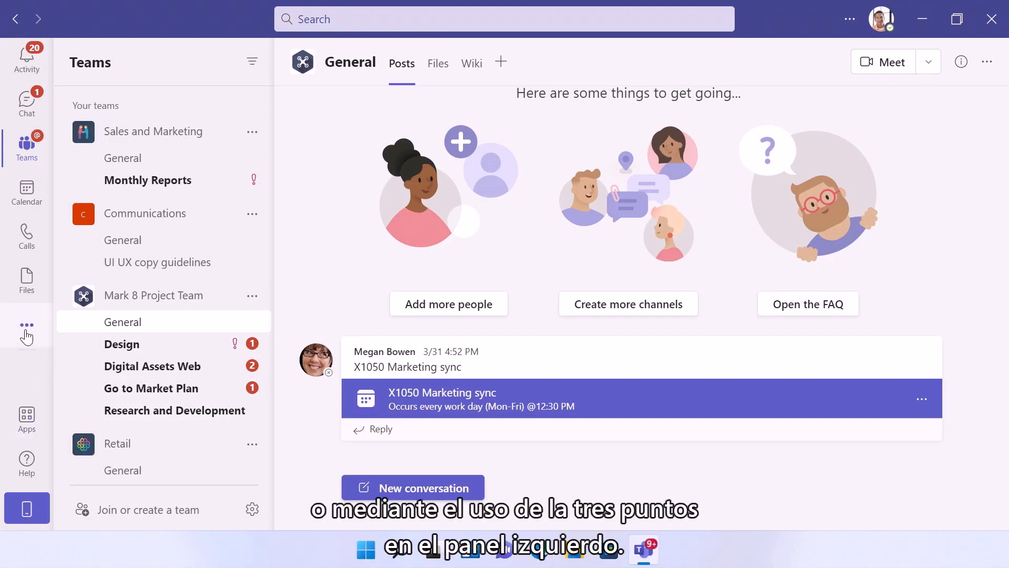
Step: Launch Viva Learning from the More added apps flyout in the Teams left rail
{"action": "left_click", "coordinate": [26, 325]}
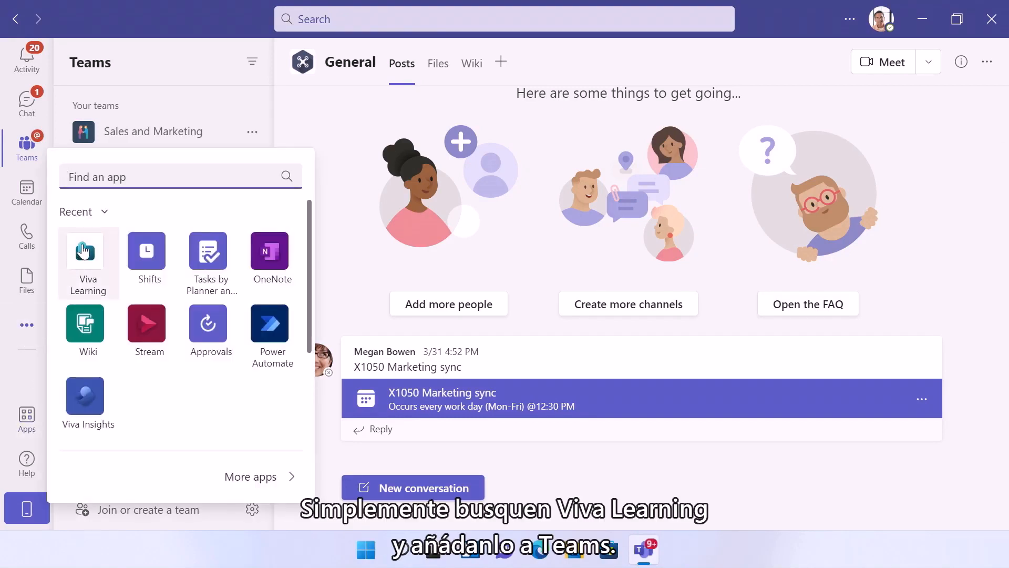
{"action": "left_click", "coordinate": [88, 251]}
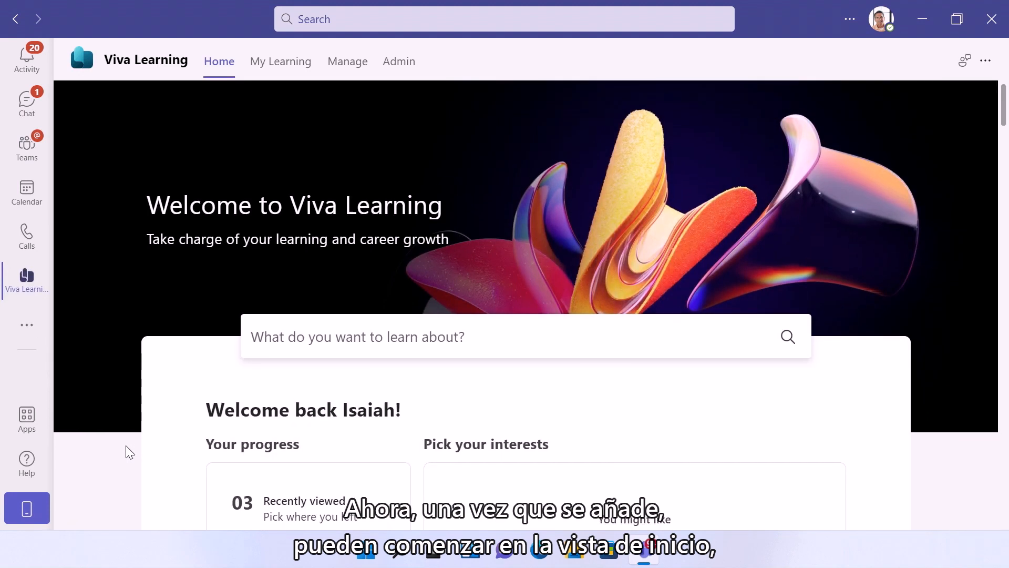
Step: Pick Career Development, Diversity and Inclusion, and Leadership under Pick your interests and save them
{"action": "scroll", "scroll_direction": "down", "scroll_amount": 3}
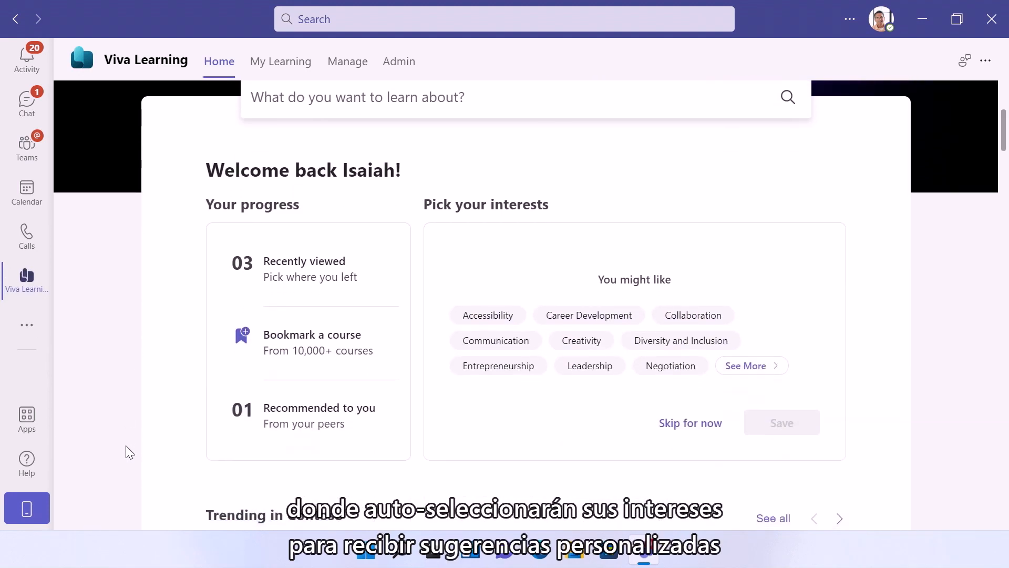
{"action": "left_click", "coordinate": [587, 315]}
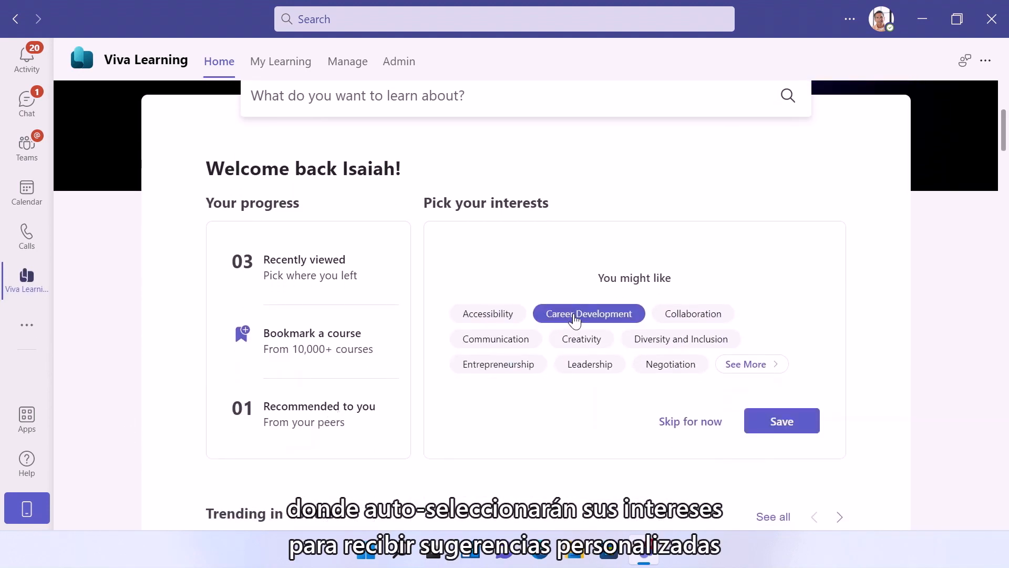
{"action": "left_click", "coordinate": [589, 364]}
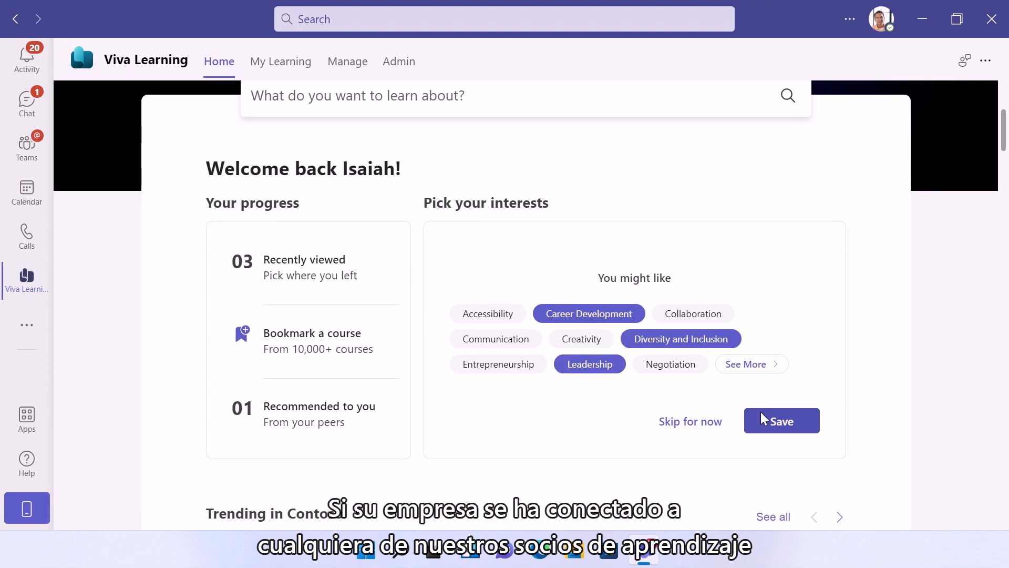
{"action": "left_click", "coordinate": [782, 420]}
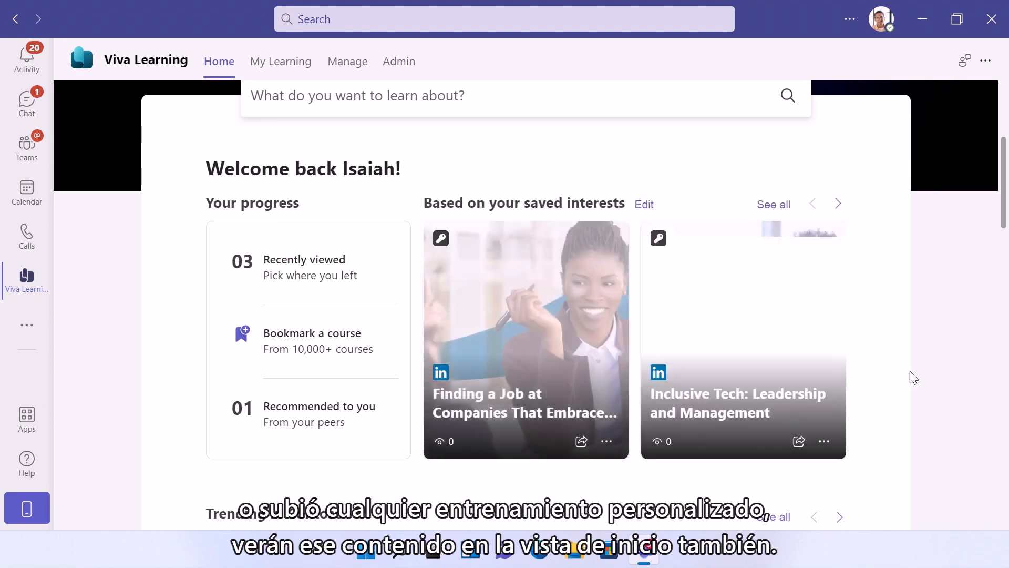
{"action": "scroll", "scroll_direction": "down", "scroll_amount": 3}
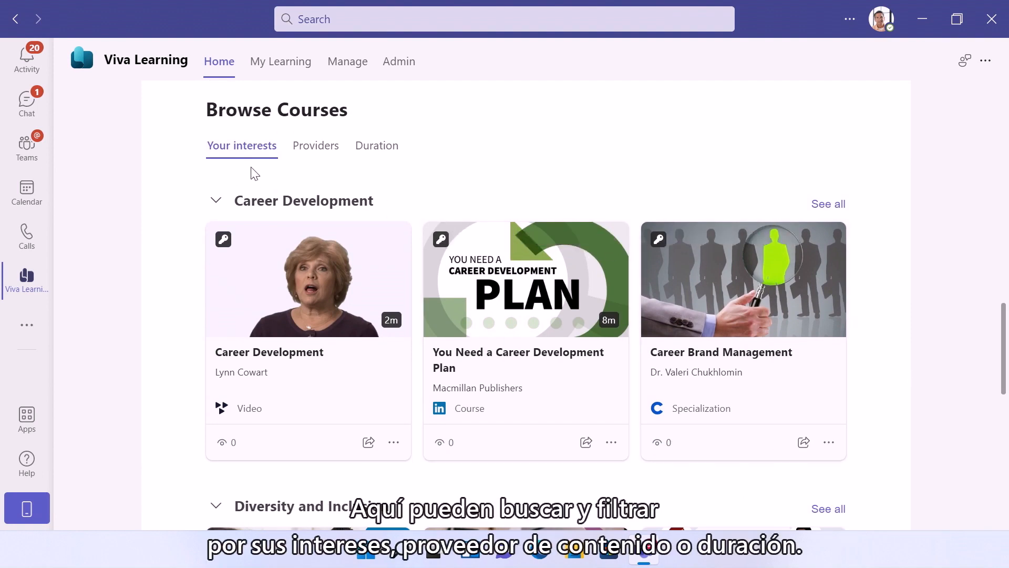
{"action": "mouse_move", "coordinate": [440, 155]}
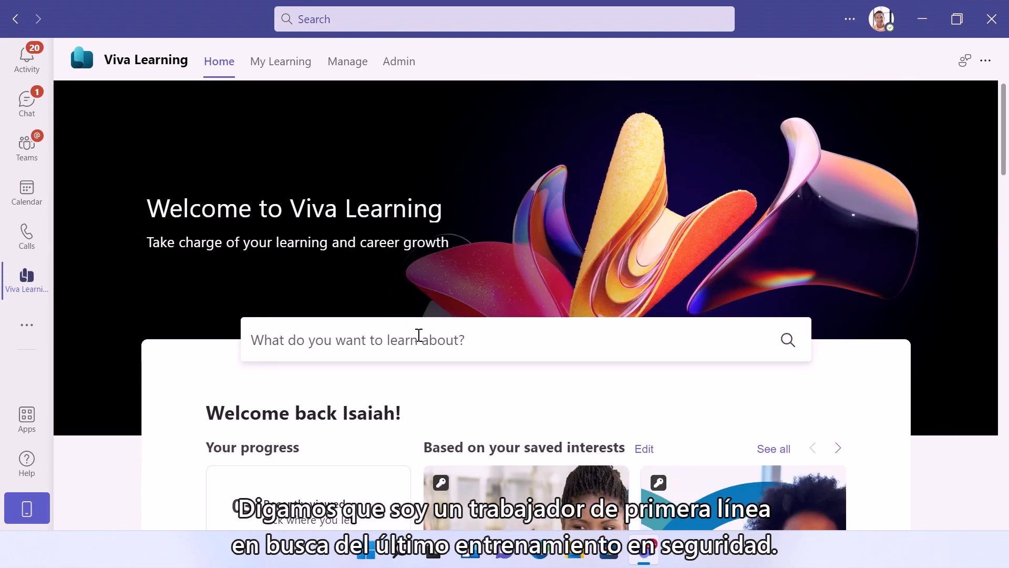
Step: Search 'safety', filter Providers to Contoso, and open Understanding the latest safety regulations
{"action": "type", "text": "safety"}
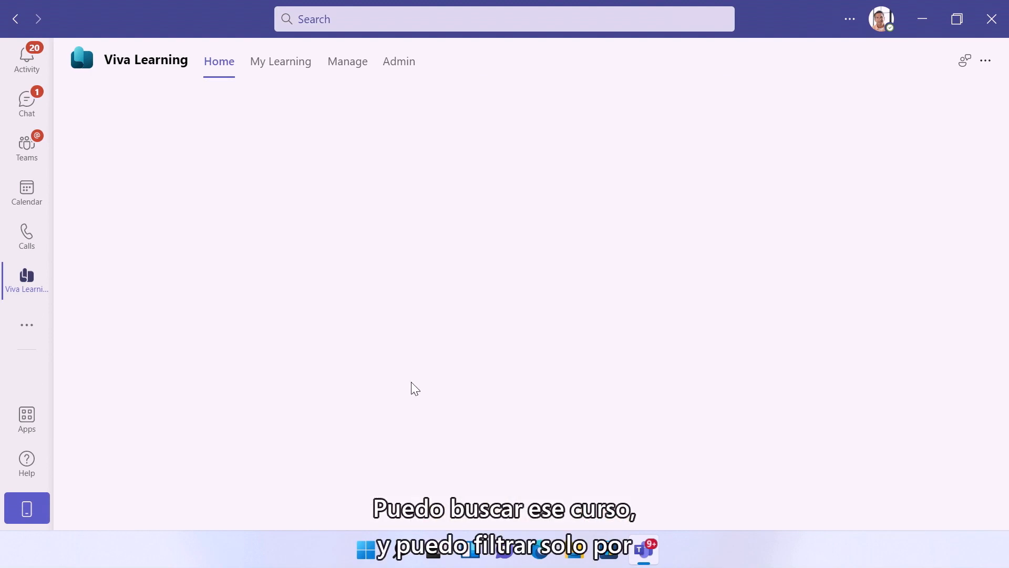
{"action": "type", "text": "safety"}
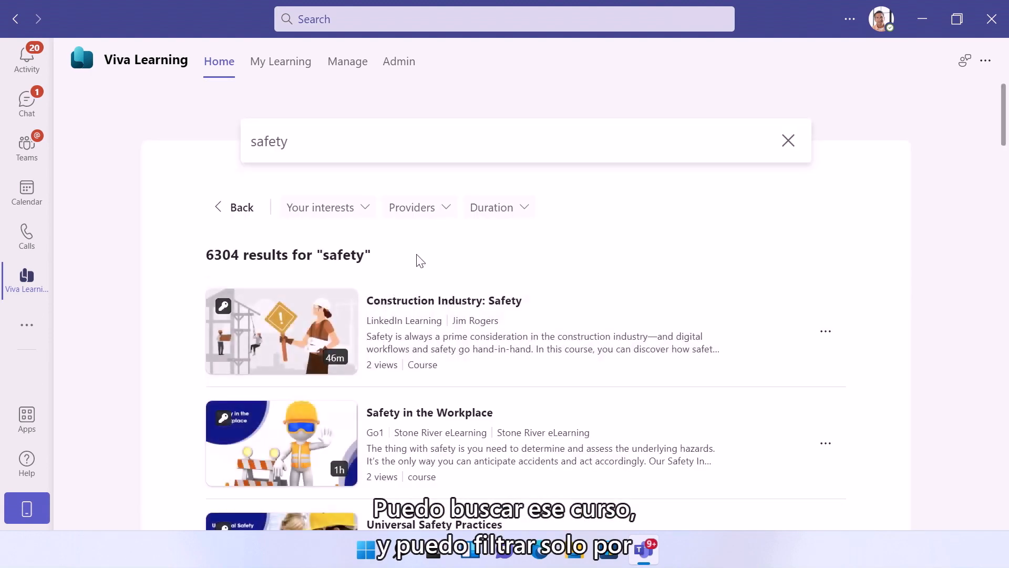
{"action": "left_click", "coordinate": [412, 207]}
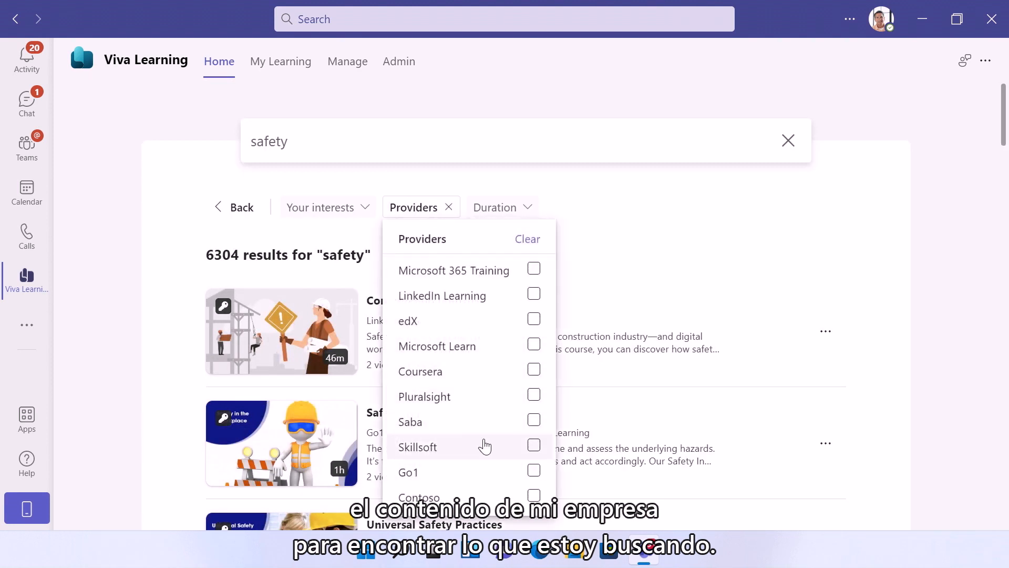
{"action": "left_click", "coordinate": [533, 495]}
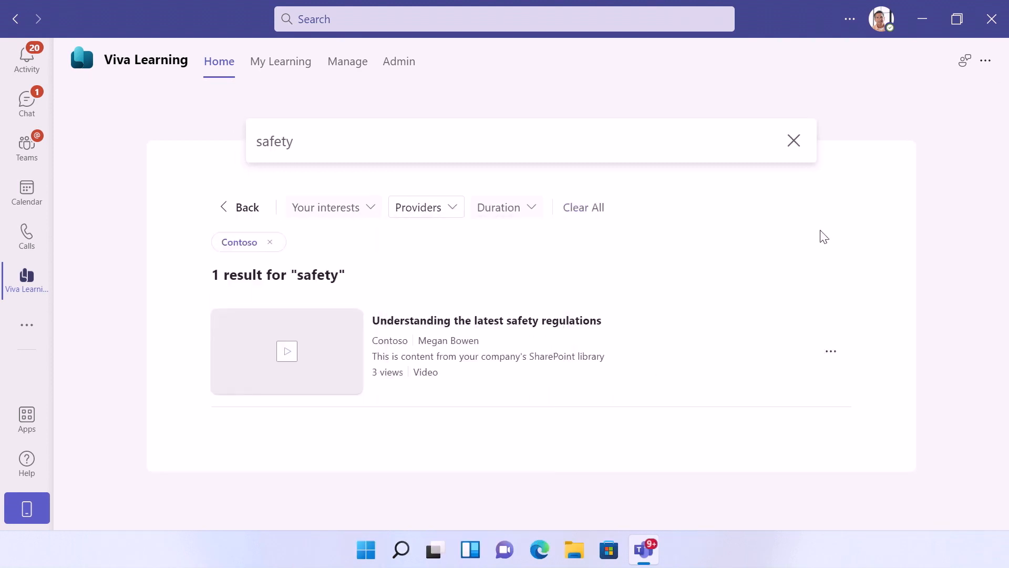
{"action": "left_click", "coordinate": [485, 321]}
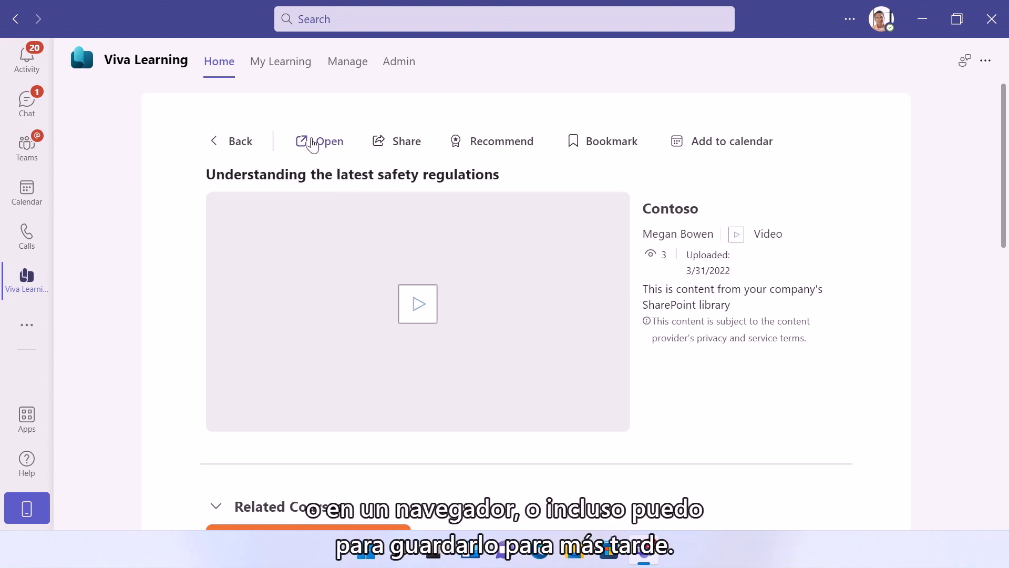
{"action": "mouse_move", "coordinate": [576, 124]}
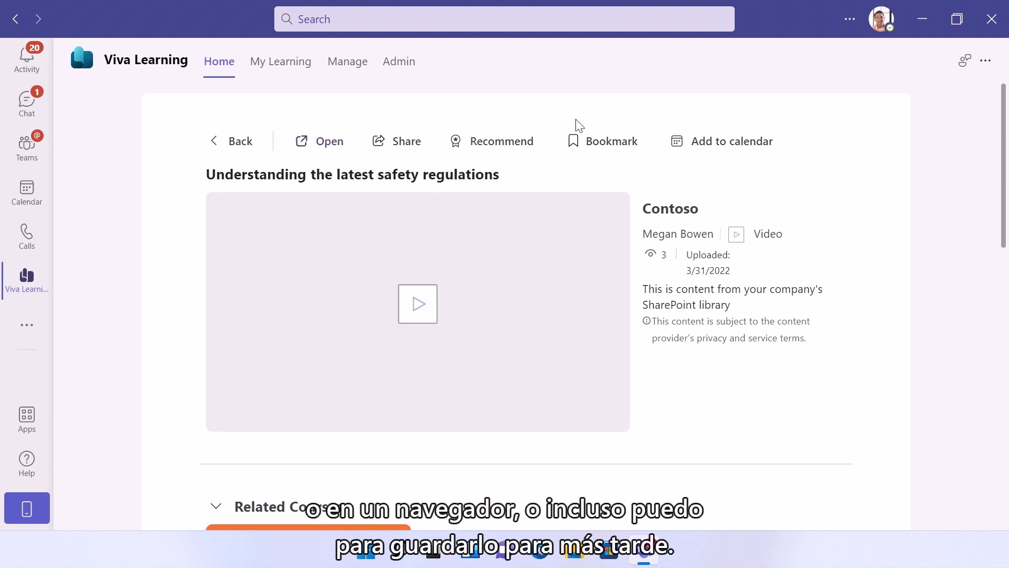
Step: Bookmark the safety regulations course and start sharing it to Teams
{"action": "left_click", "coordinate": [602, 140]}
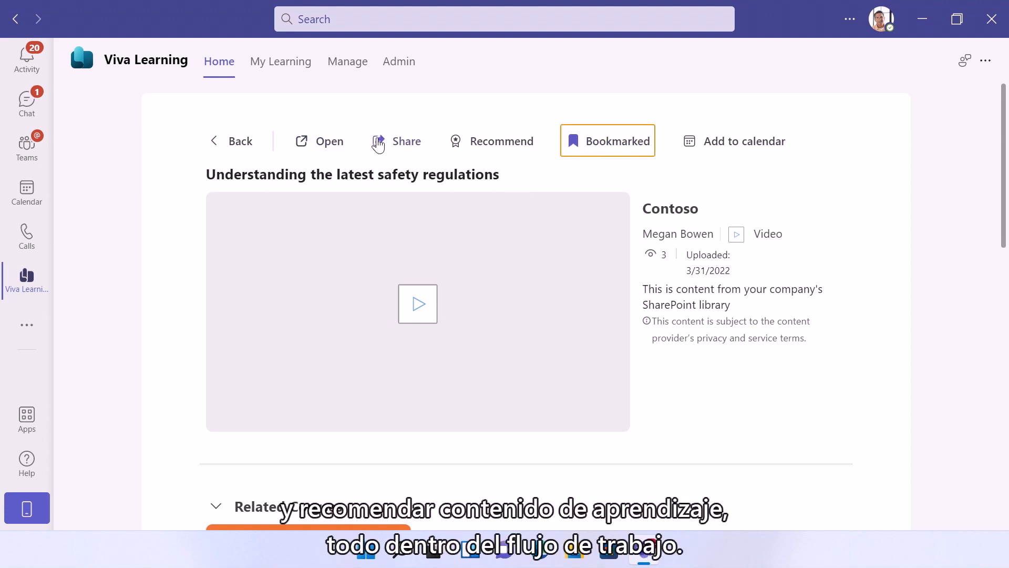
{"action": "mouse_move", "coordinate": [481, 148]}
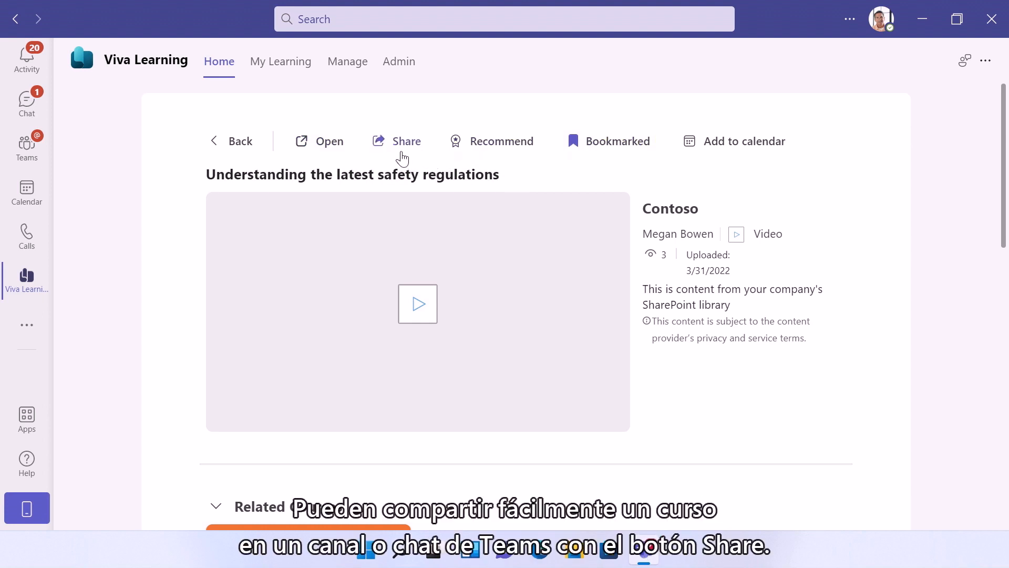
{"action": "left_click", "coordinate": [407, 141]}
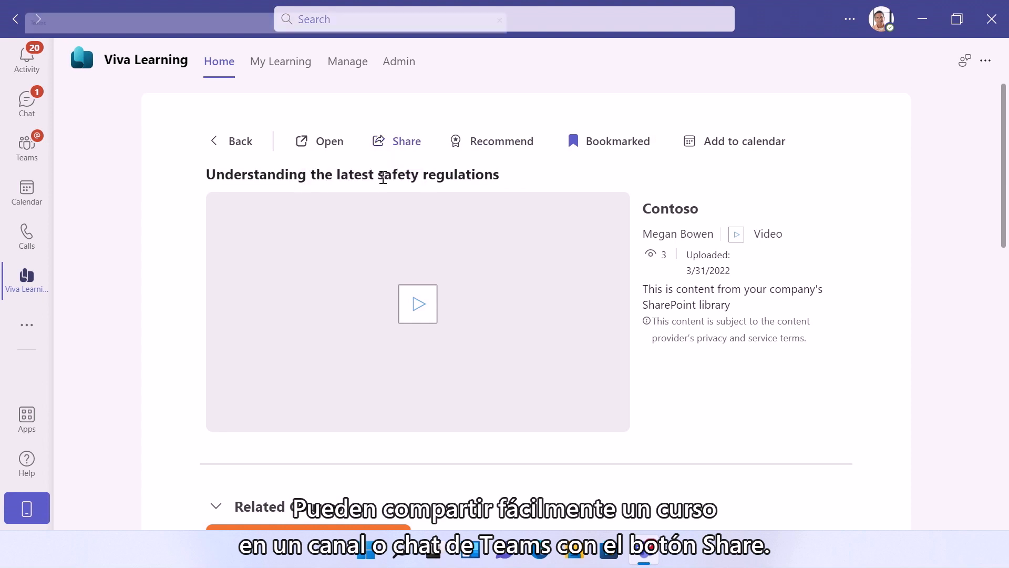
{"action": "left_click", "coordinate": [397, 141]}
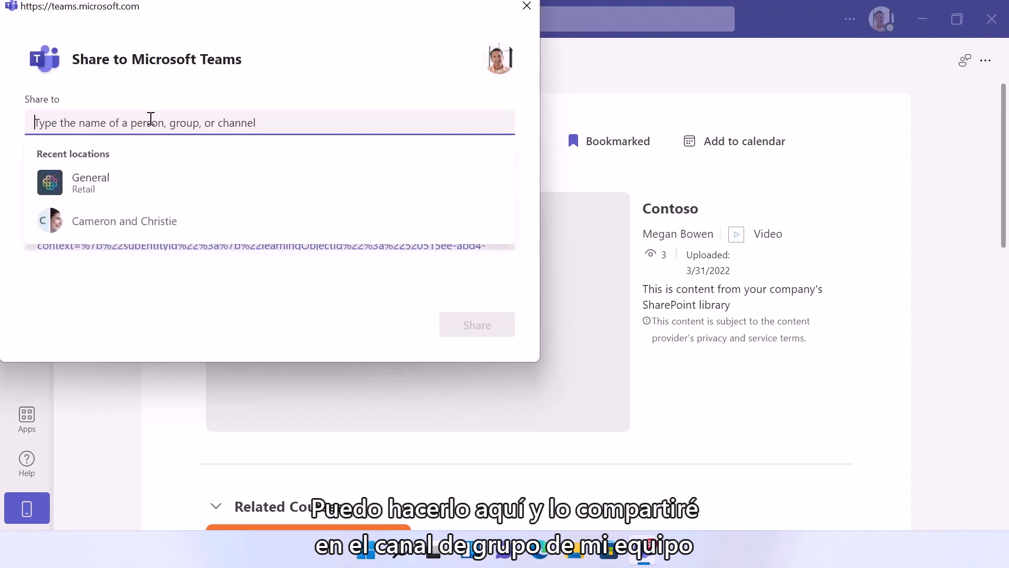
Step: Share the course to the Retail General channel with 'Check this out!' and dismiss the confirmation
{"action": "left_click", "coordinate": [90, 182]}
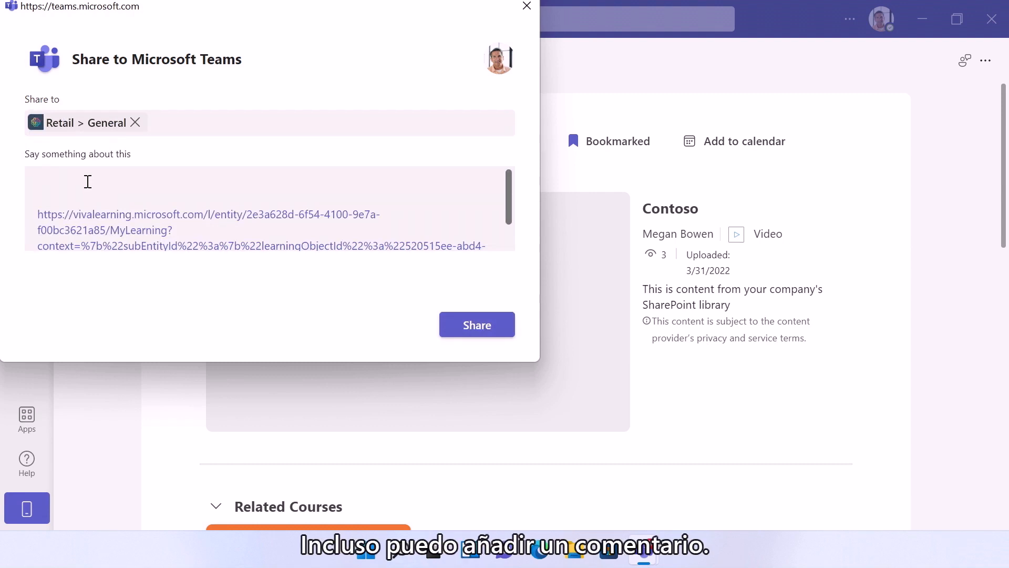
{"action": "type", "text": "Check this out"}
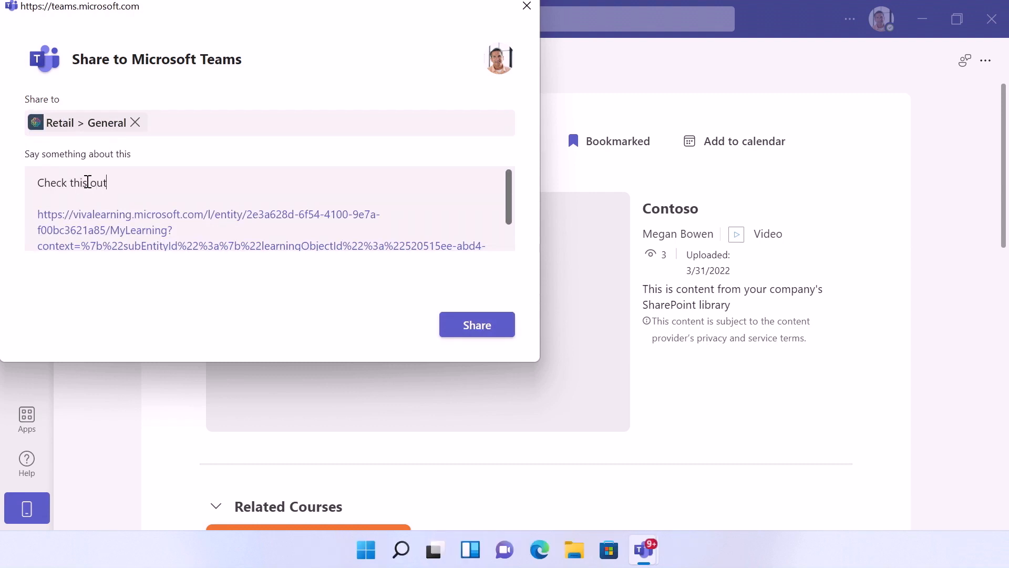
{"action": "type", "text": "!"}
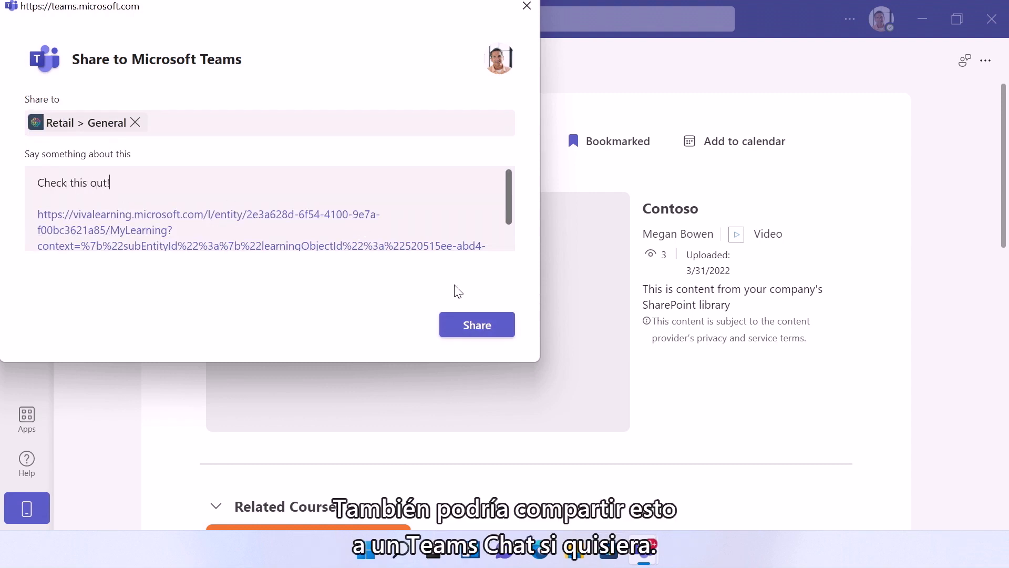
{"action": "left_click", "coordinate": [476, 325]}
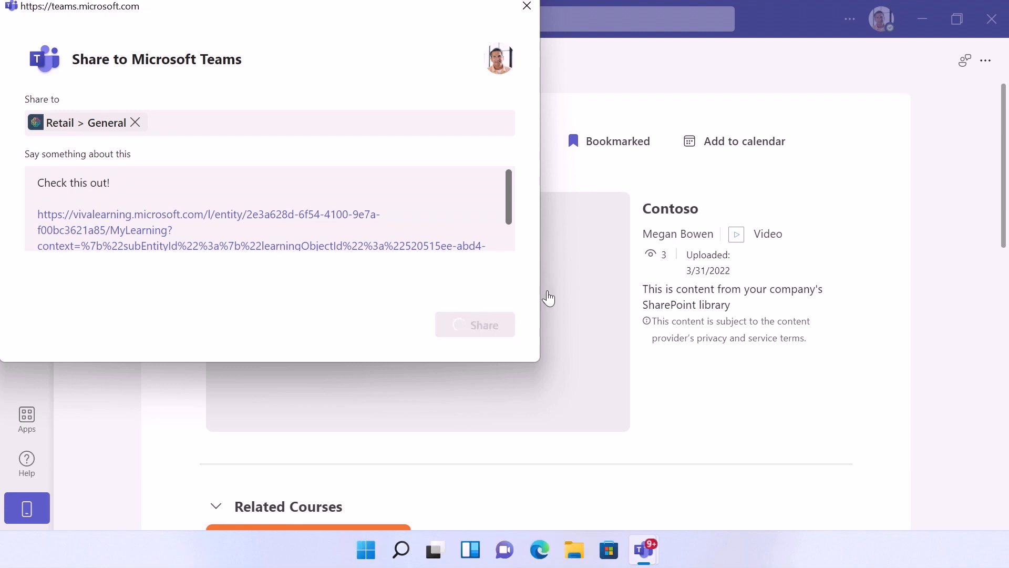
{"action": "left_click", "coordinate": [474, 324]}
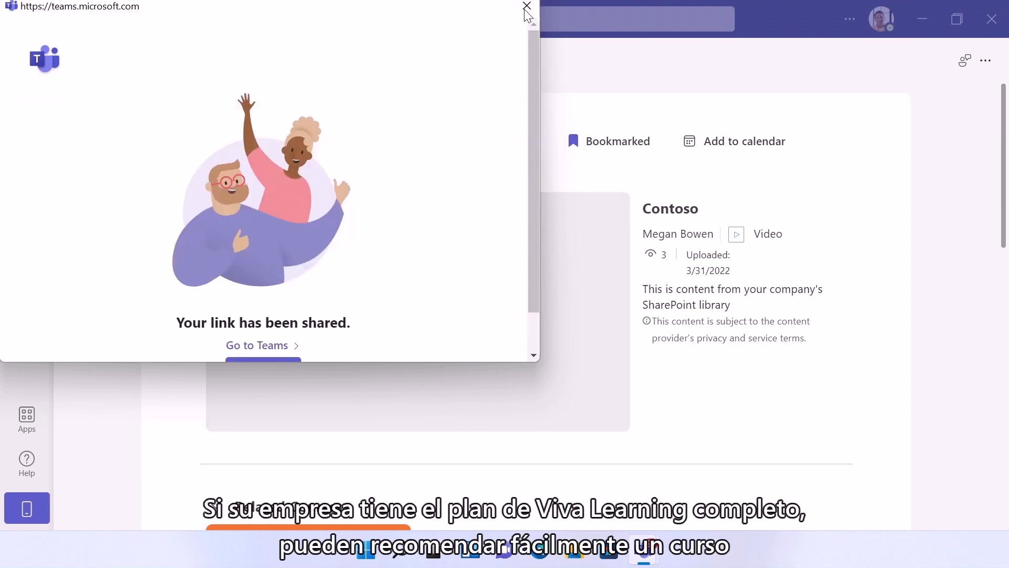
{"action": "left_click", "coordinate": [527, 8]}
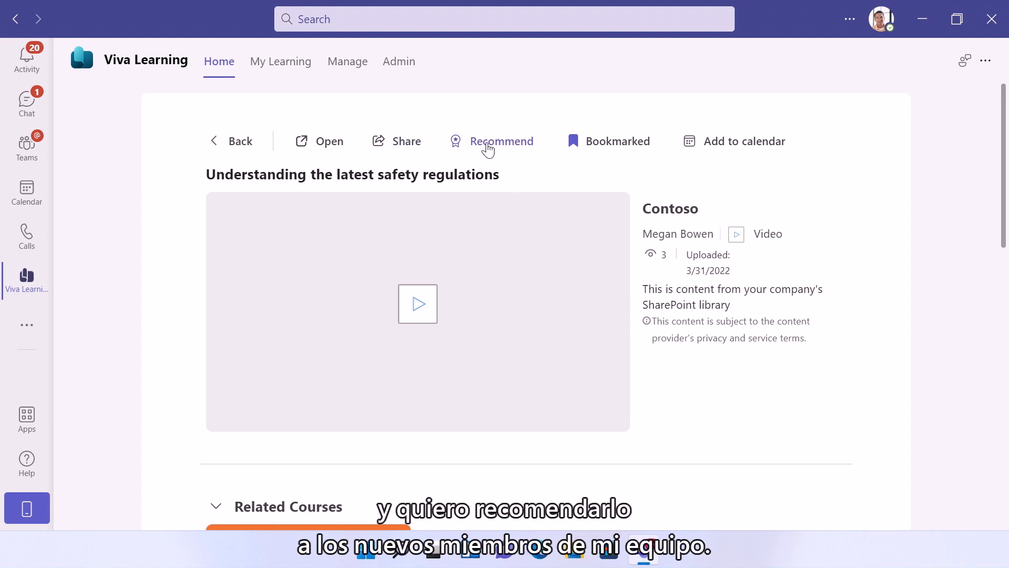
Step: Recommend the course to Alex Wilber with the note 'Complete this when you get a chance!'
{"action": "left_click", "coordinate": [500, 140]}
{"action": "type", "text": "Ale"}
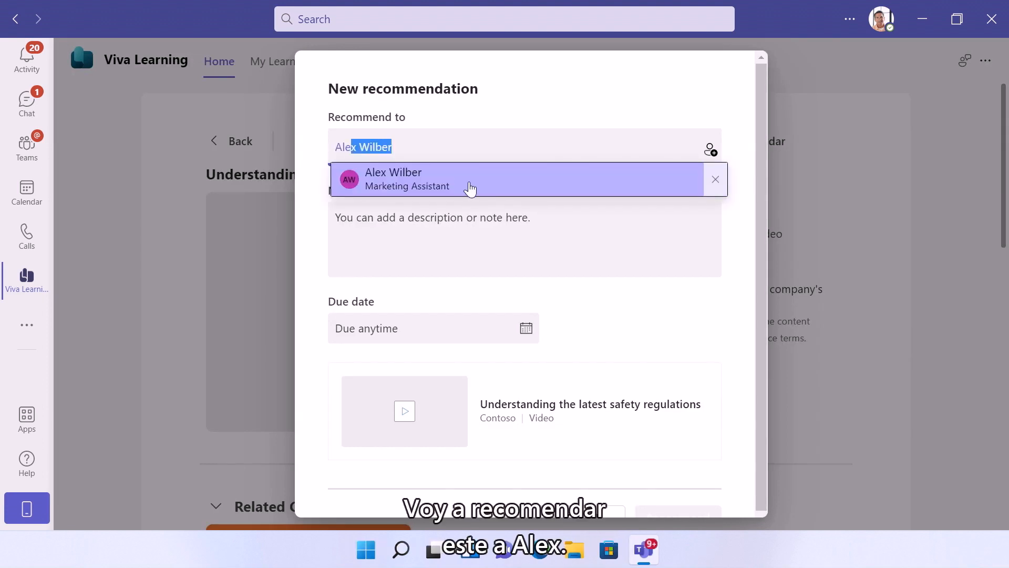
{"action": "type", "text": "Complete this when you get a chance!"}
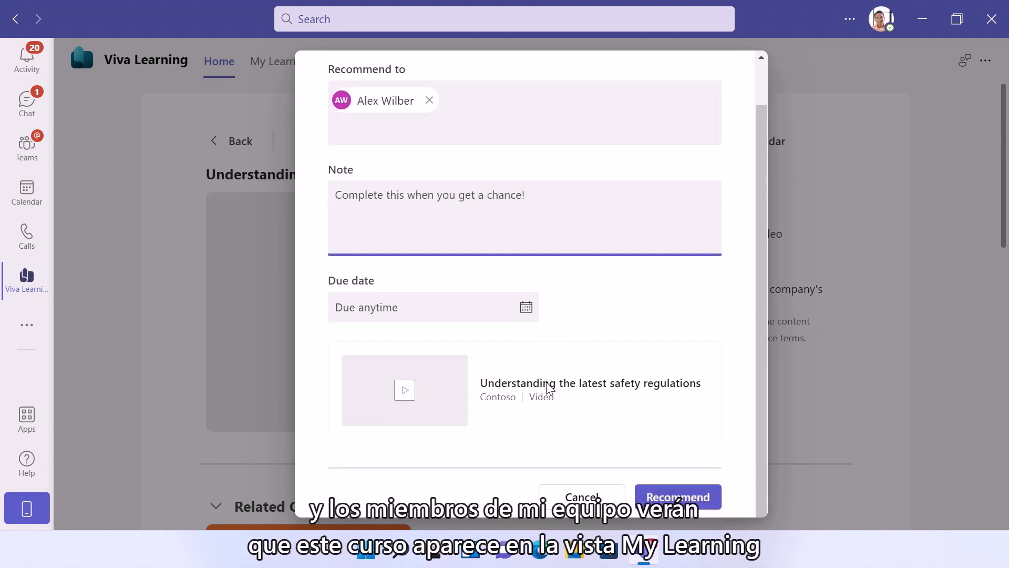
{"action": "left_click", "coordinate": [678, 496]}
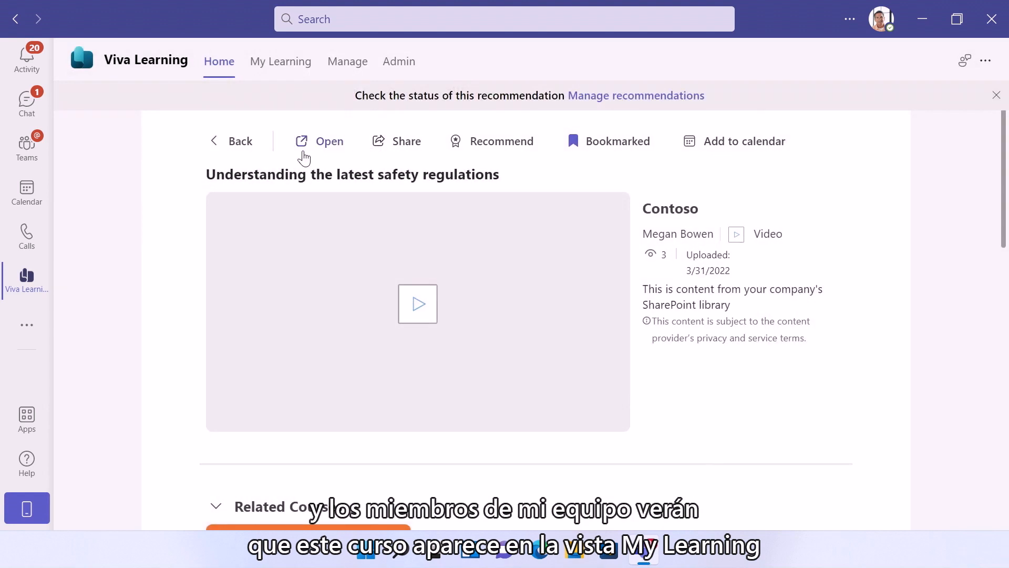
Step: Check Recently viewed and Bookmarked under My Learning, view Recommended by you in Manage, then return to My Learning
{"action": "left_click", "coordinate": [280, 61]}
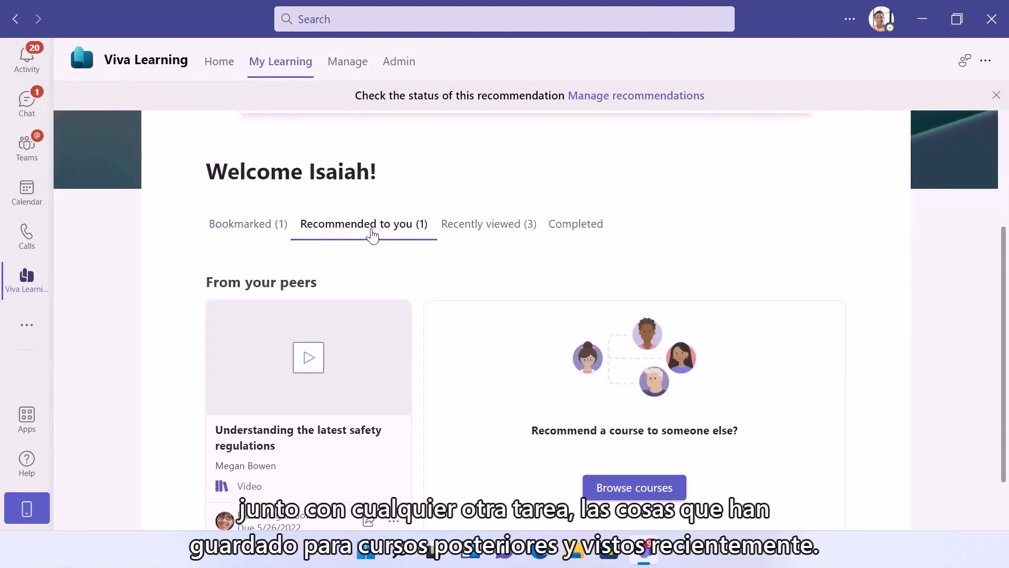
{"action": "left_click", "coordinate": [488, 223]}
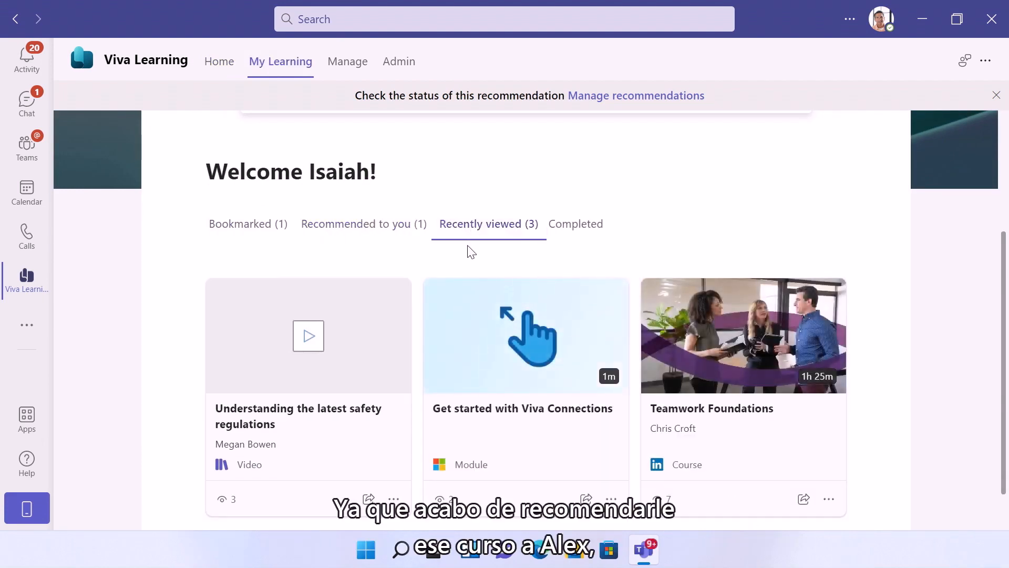
{"action": "left_click", "coordinate": [247, 222]}
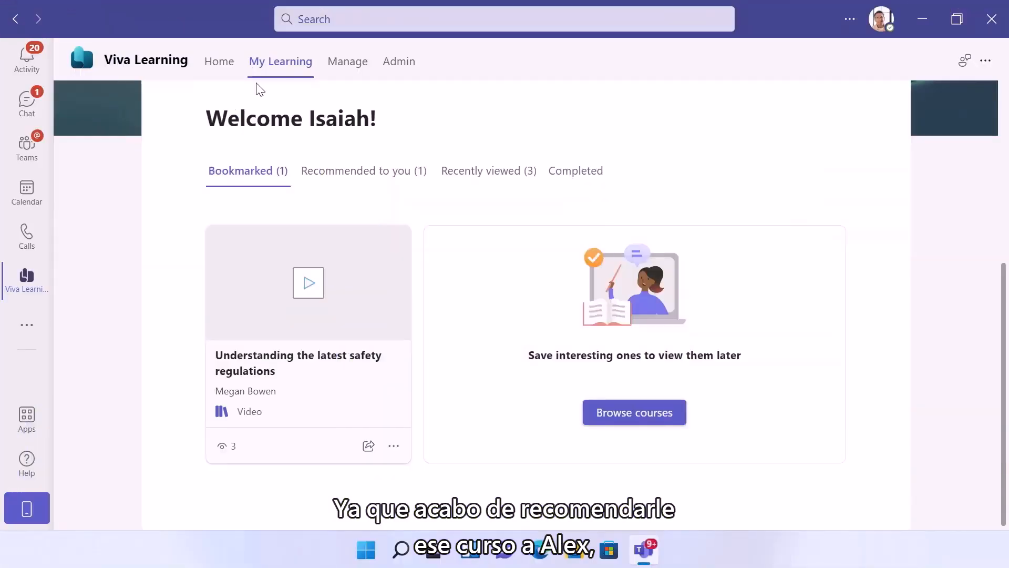
{"action": "left_click", "coordinate": [347, 61]}
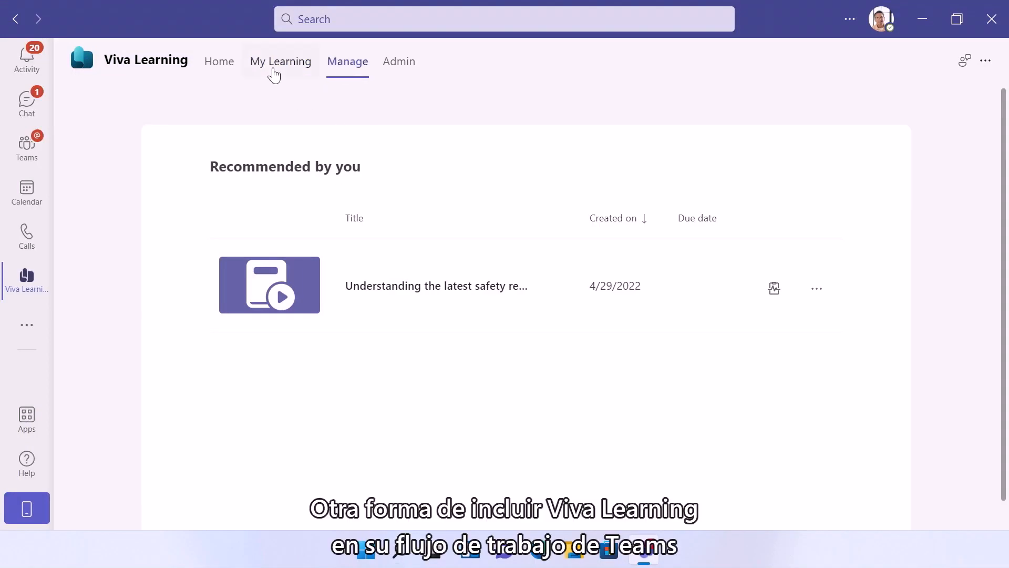
{"action": "left_click", "coordinate": [280, 61]}
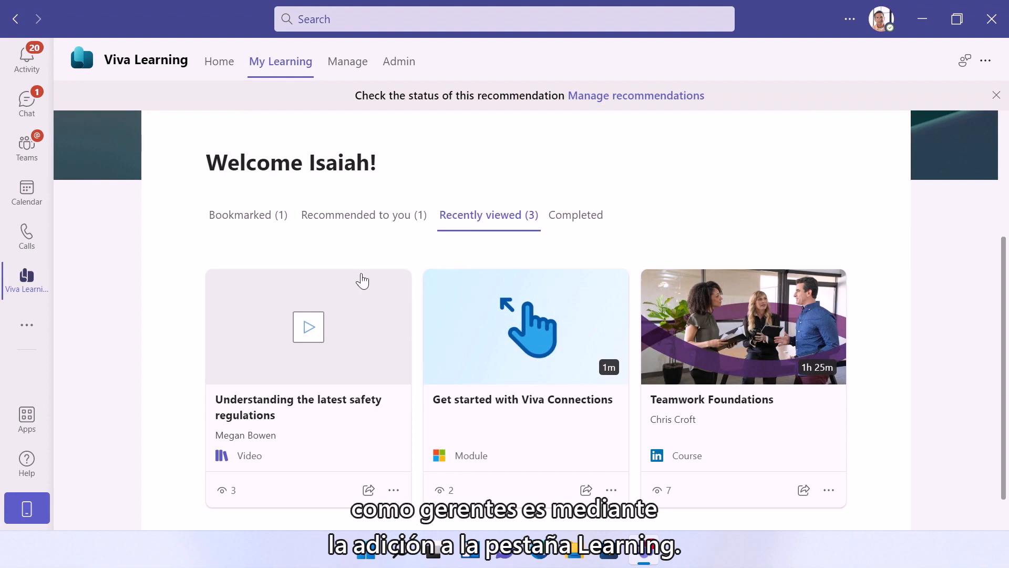
{"action": "mouse_move", "coordinate": [26, 148]}
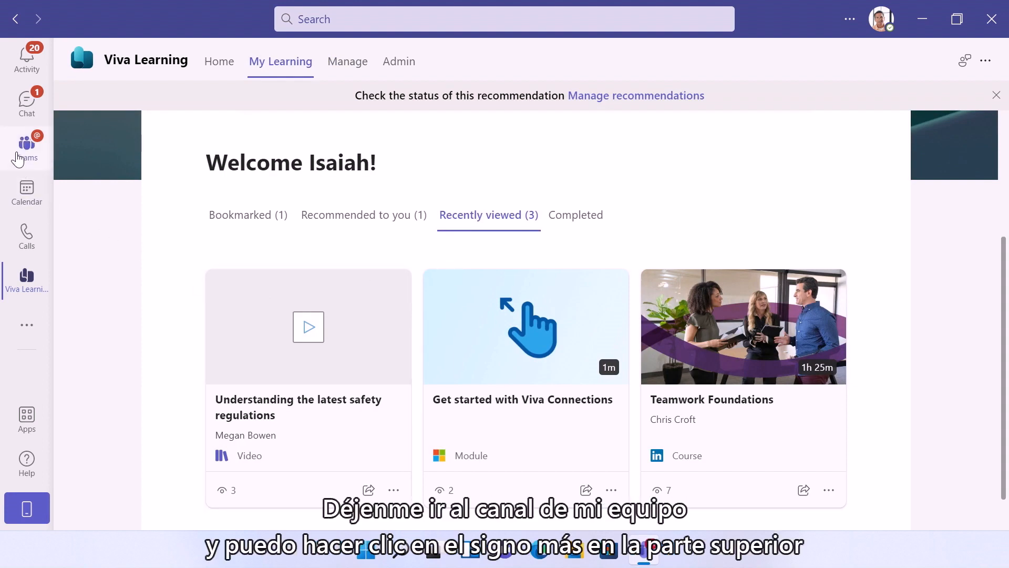
Step: Start a new Viva Learning tab named Onboarding in Mark 8 Project Team's General channel
{"action": "left_click", "coordinate": [27, 145]}
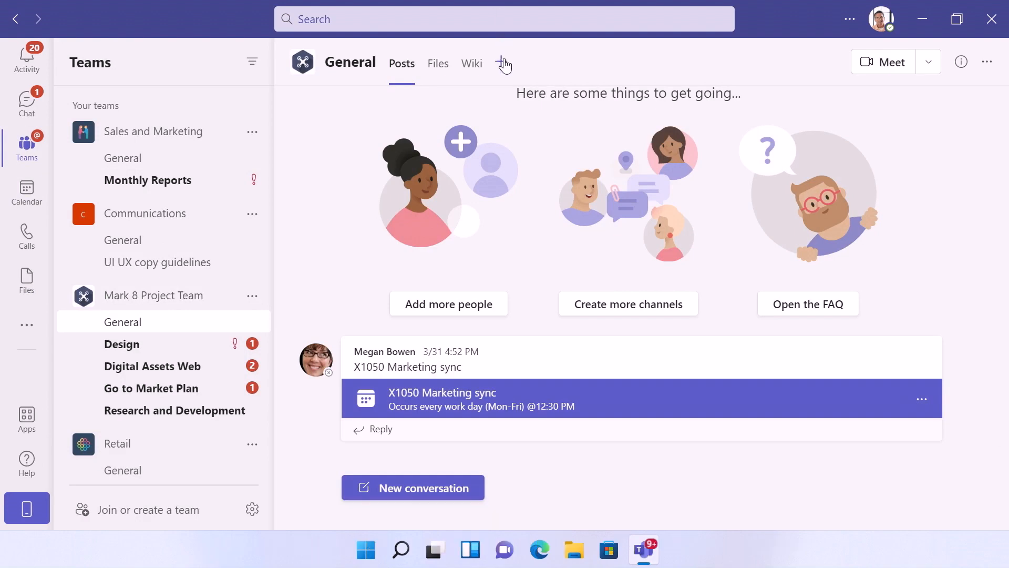
{"action": "left_click", "coordinate": [503, 62]}
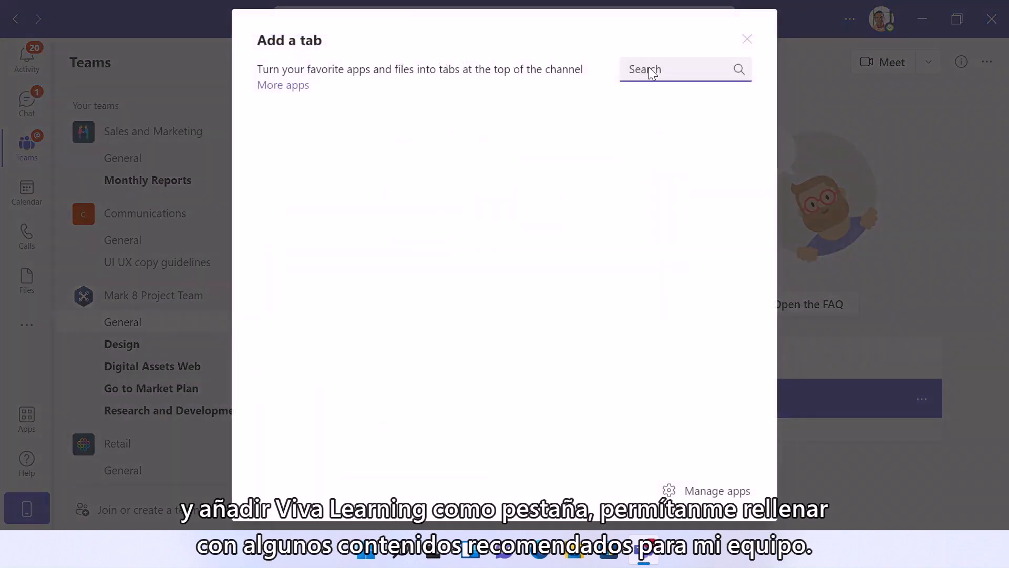
{"action": "left_click", "coordinate": [747, 39]}
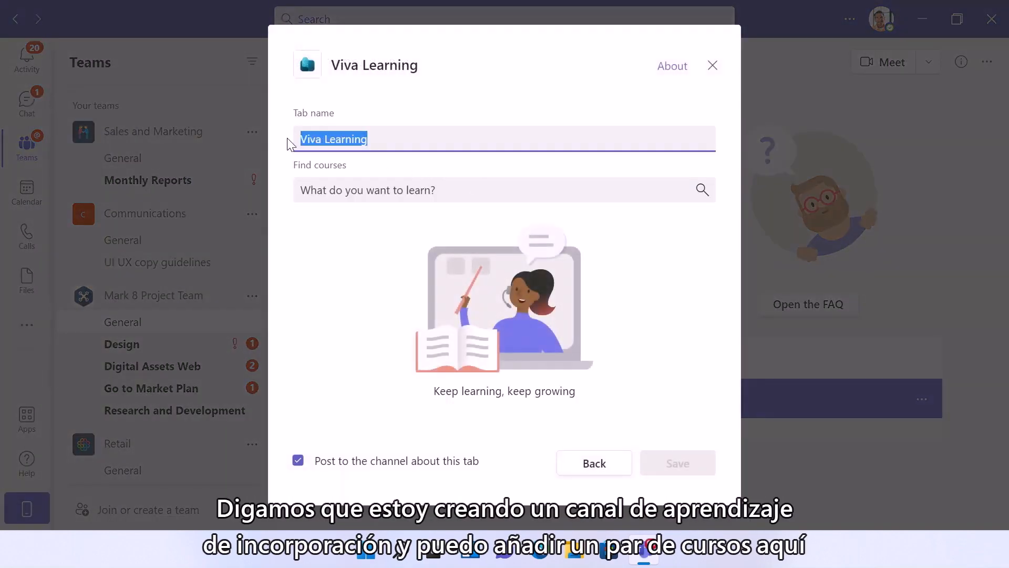
{"action": "type", "text": "Onboarding"}
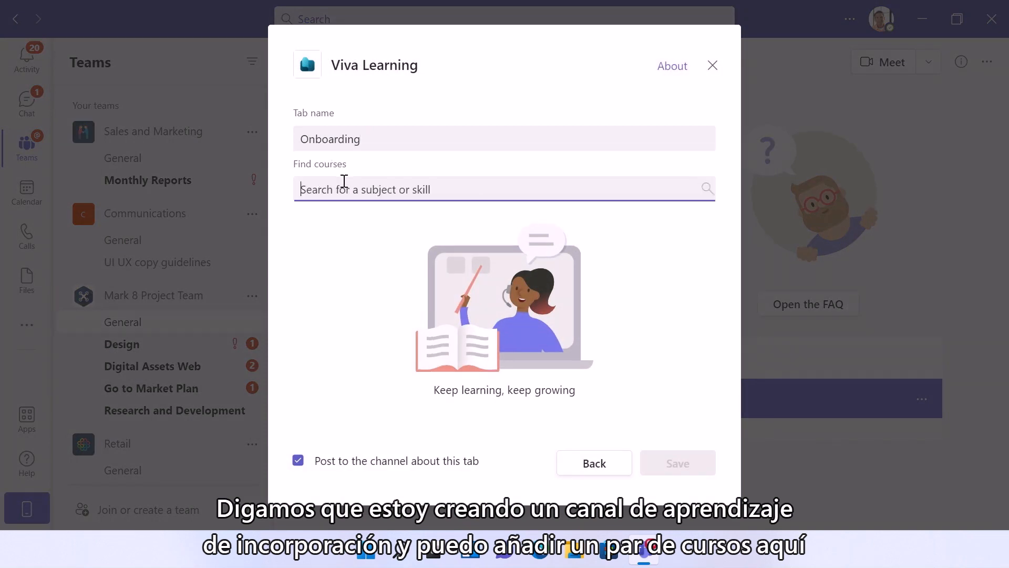
Step: Add Developing Teamwork Skills and Office Safety to the tab and save it
{"action": "type", "text": "teamwork"}
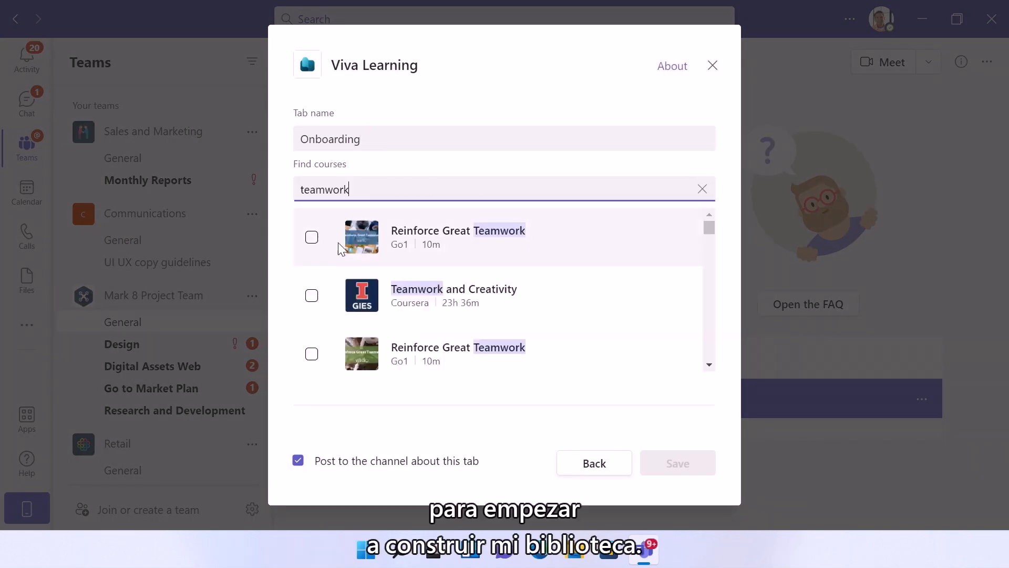
{"action": "left_click", "coordinate": [311, 354]}
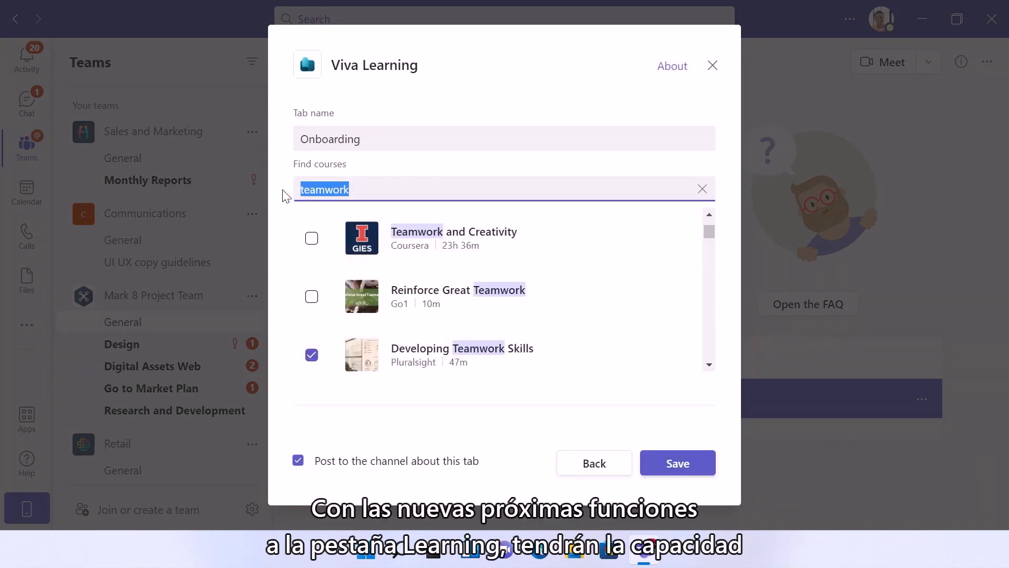
{"action": "type", "text": "office safety"}
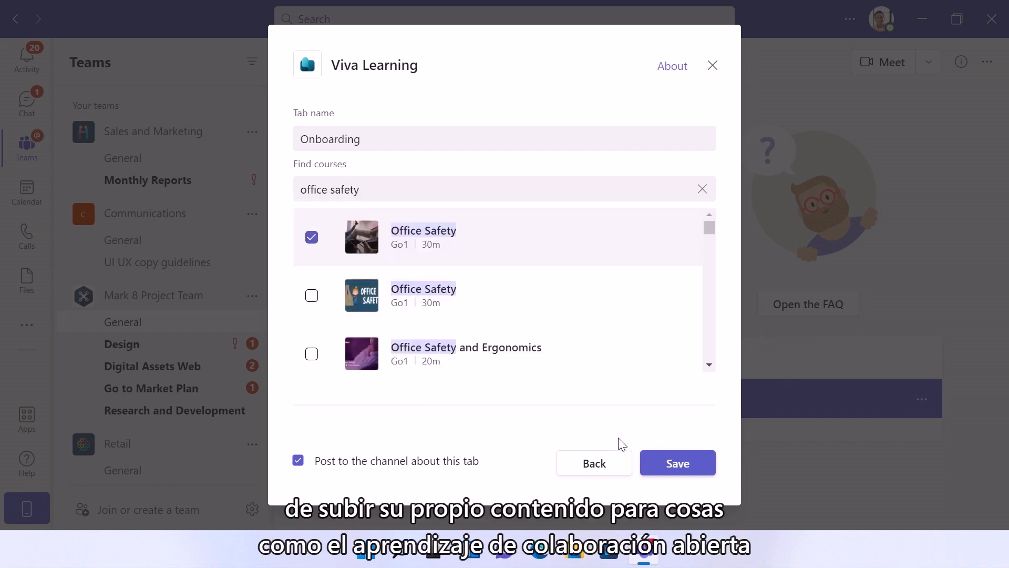
{"action": "left_click", "coordinate": [677, 462]}
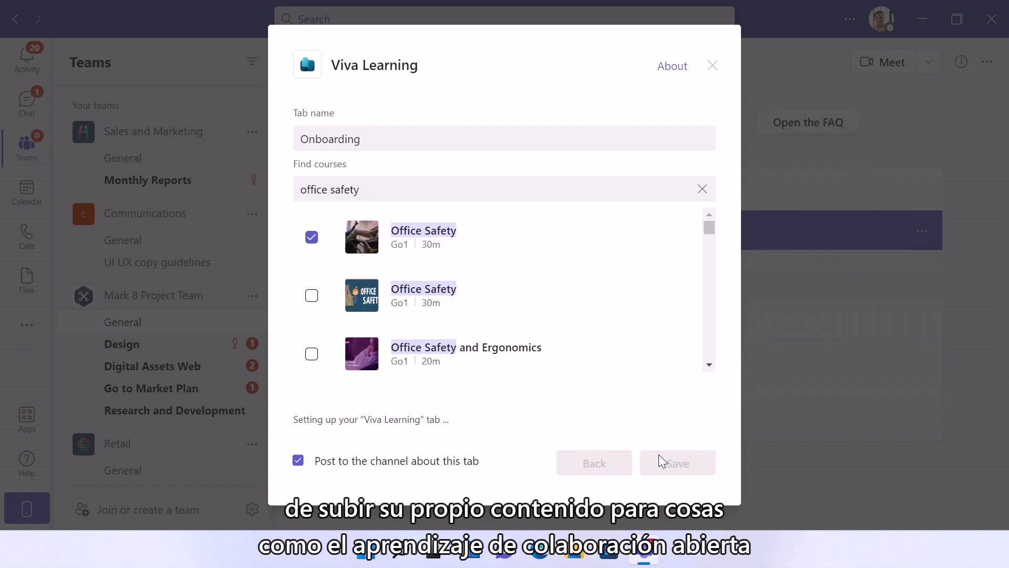
{"action": "left_click", "coordinate": [677, 462]}
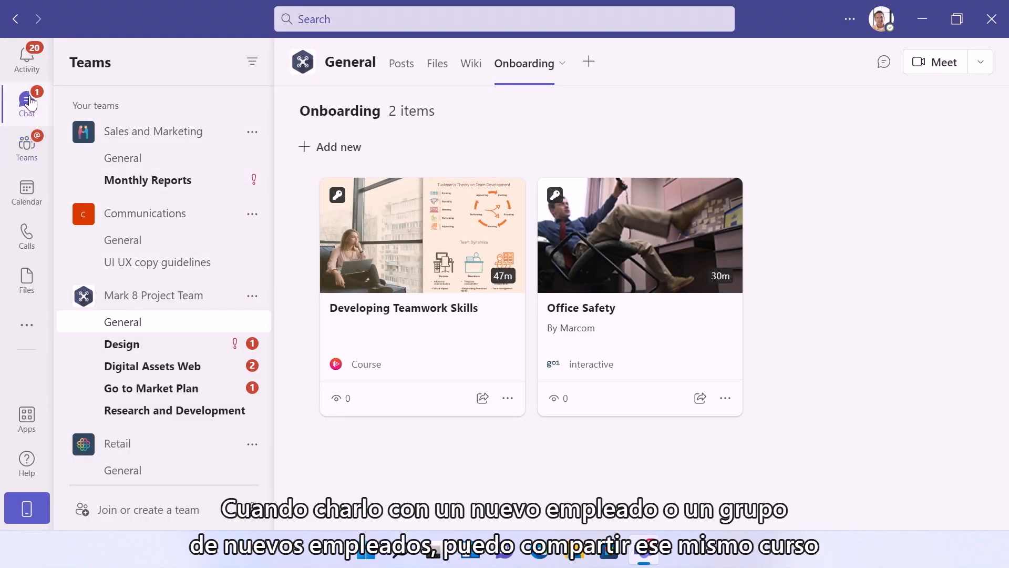
Step: Post the Developing Teamwork Skills course card in the Cameron and Christie group chat
{"action": "left_click", "coordinate": [27, 103]}
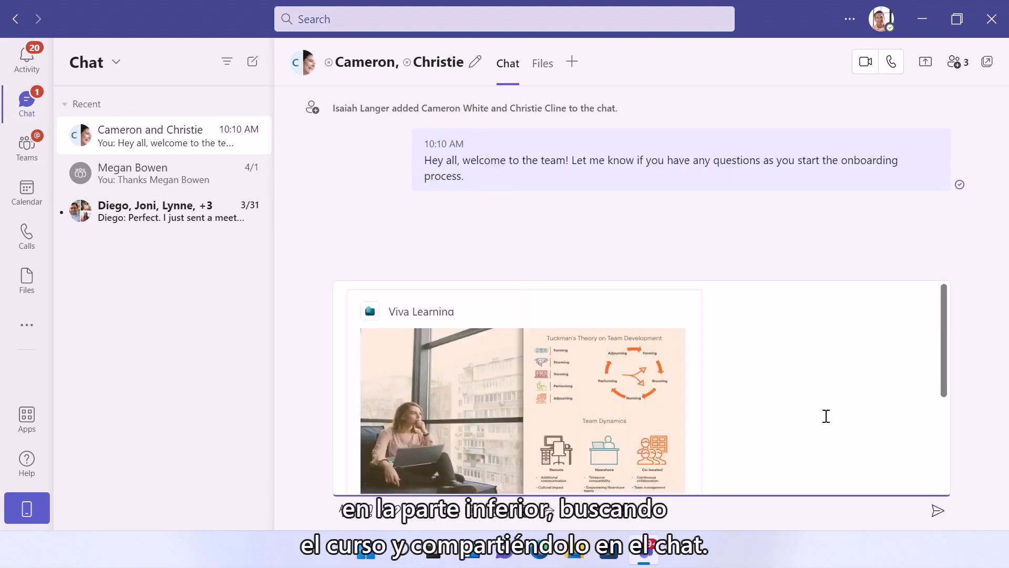
{"action": "left_click", "coordinate": [938, 511]}
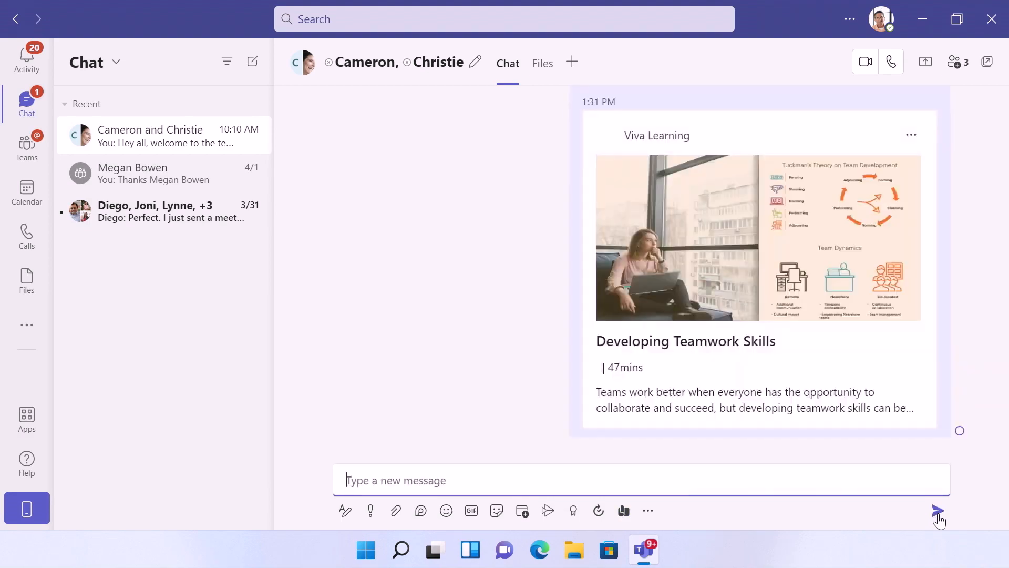